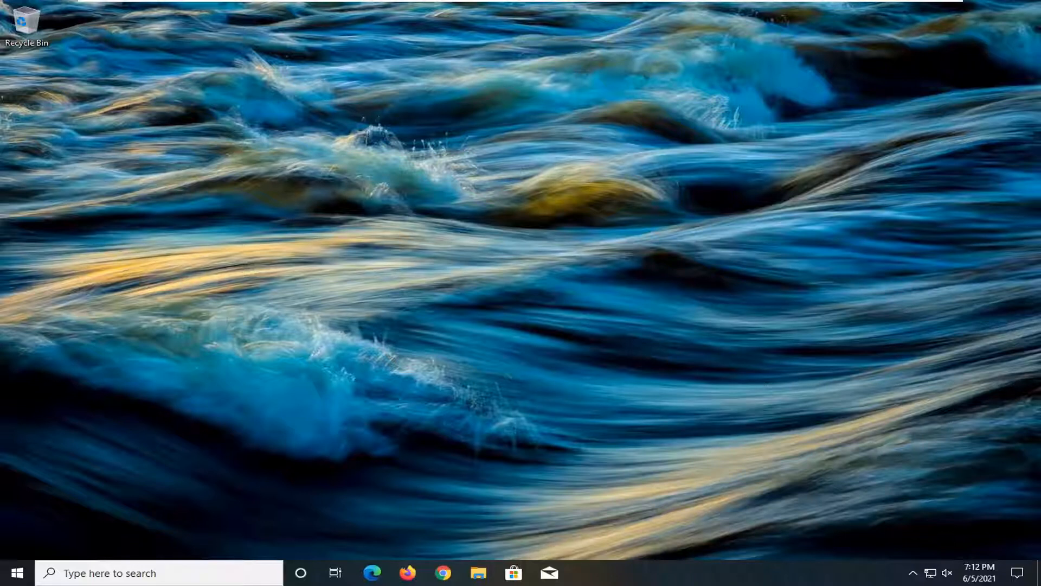
mouse_move(499, 391)
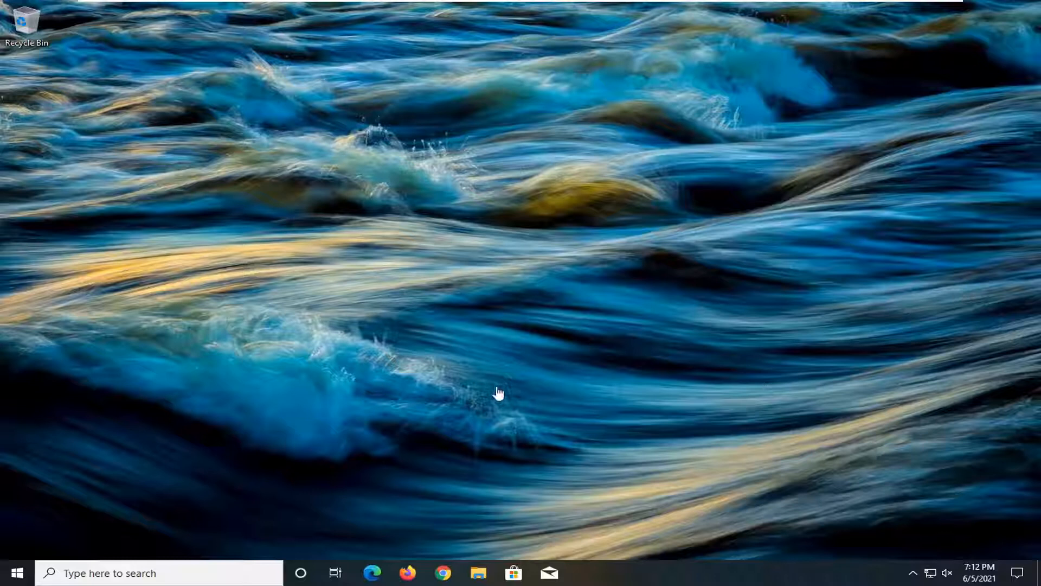
Search the Start menu for regedit and run Registry Editor as administrator, approving UAC.
click(13, 573)
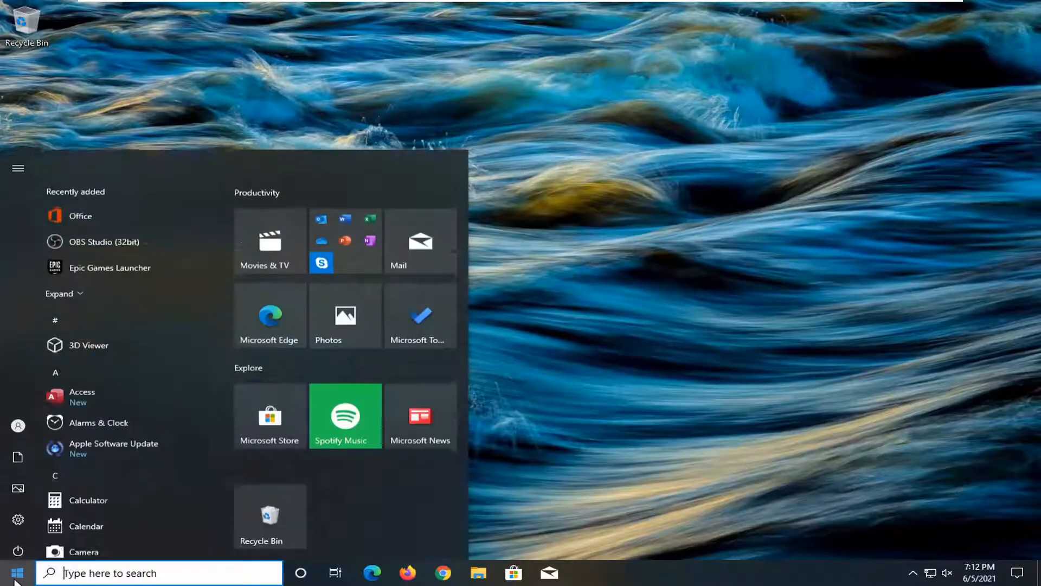
text(regedit)
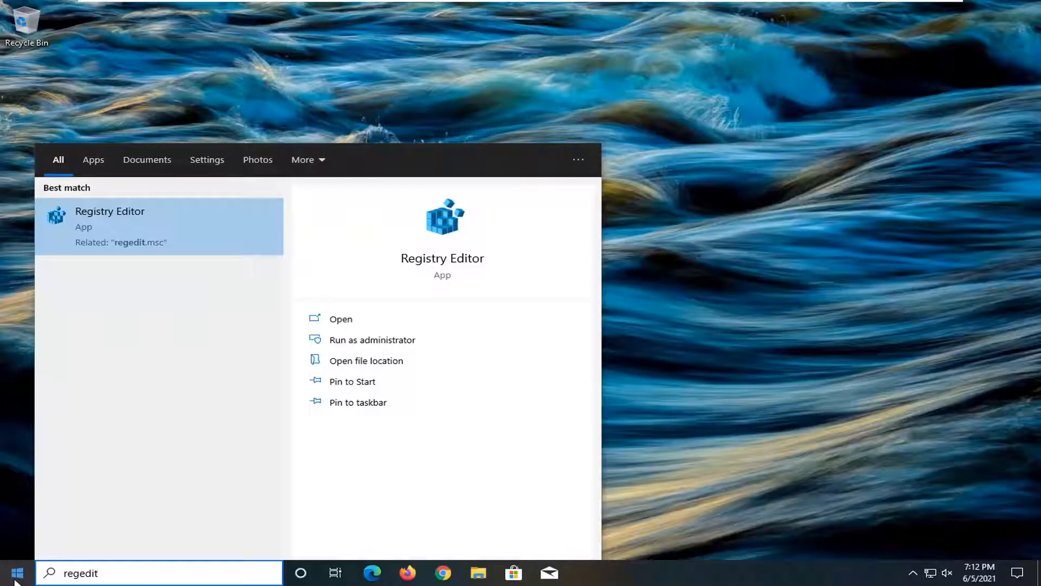
mouse_move(201, 189)
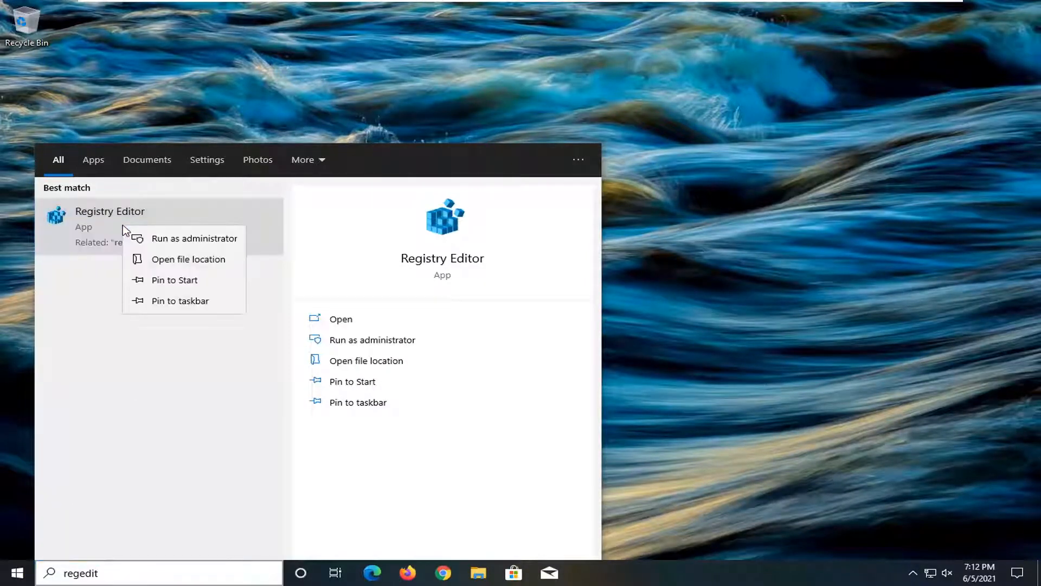
click(194, 237)
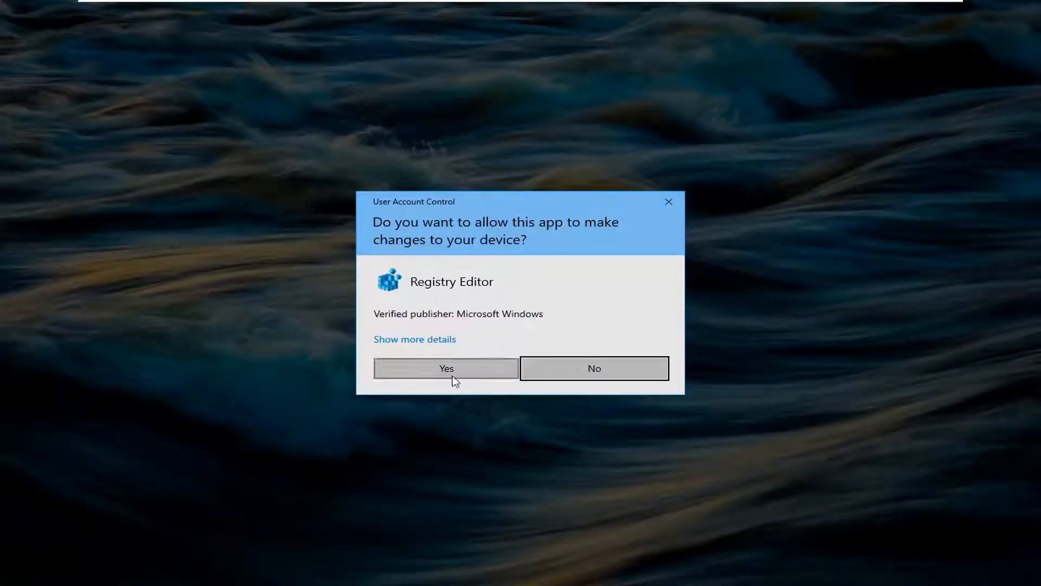
click(446, 368)
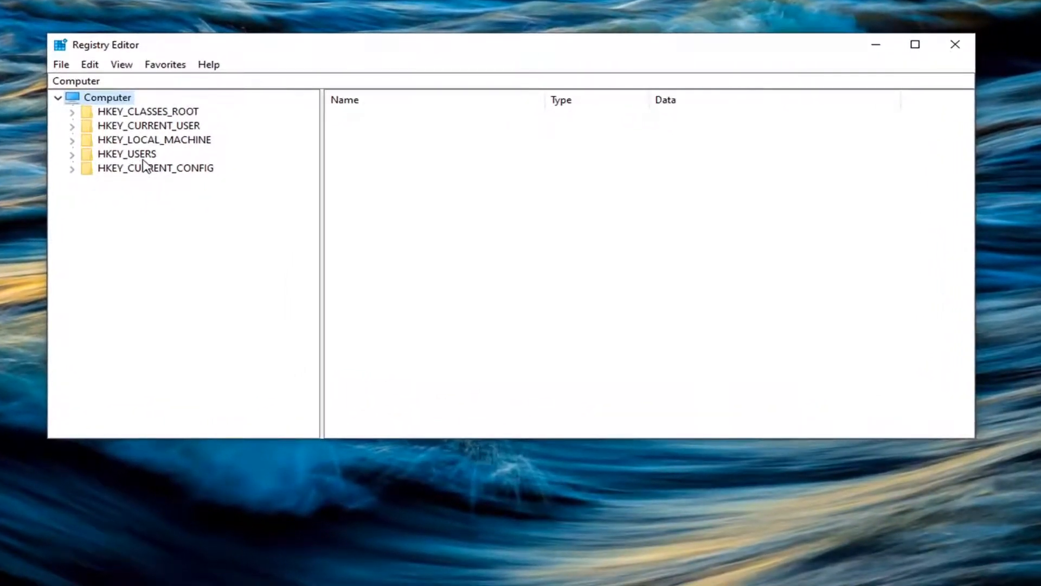
mouse_move(118, 116)
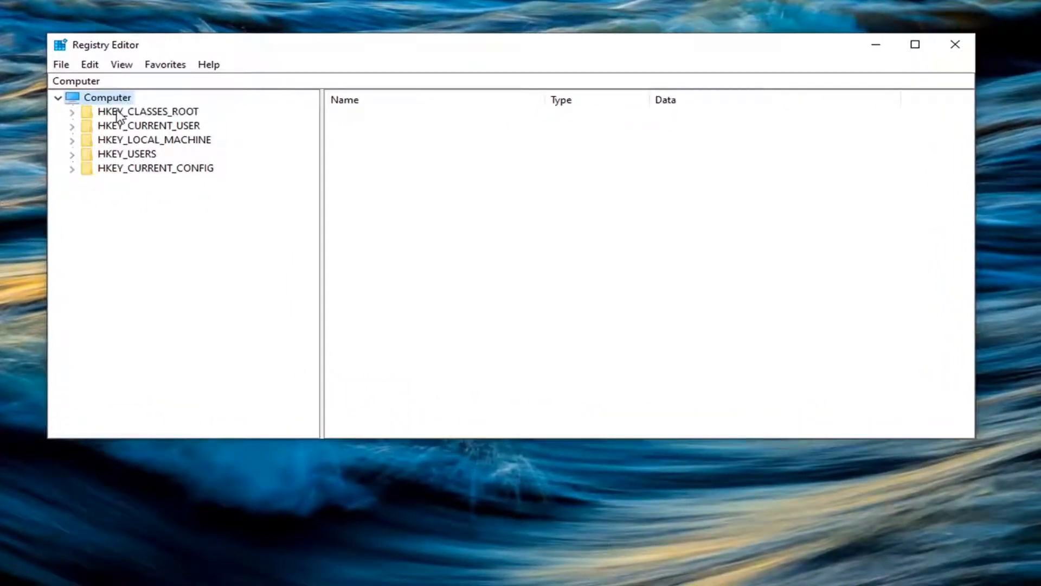
mouse_move(60, 64)
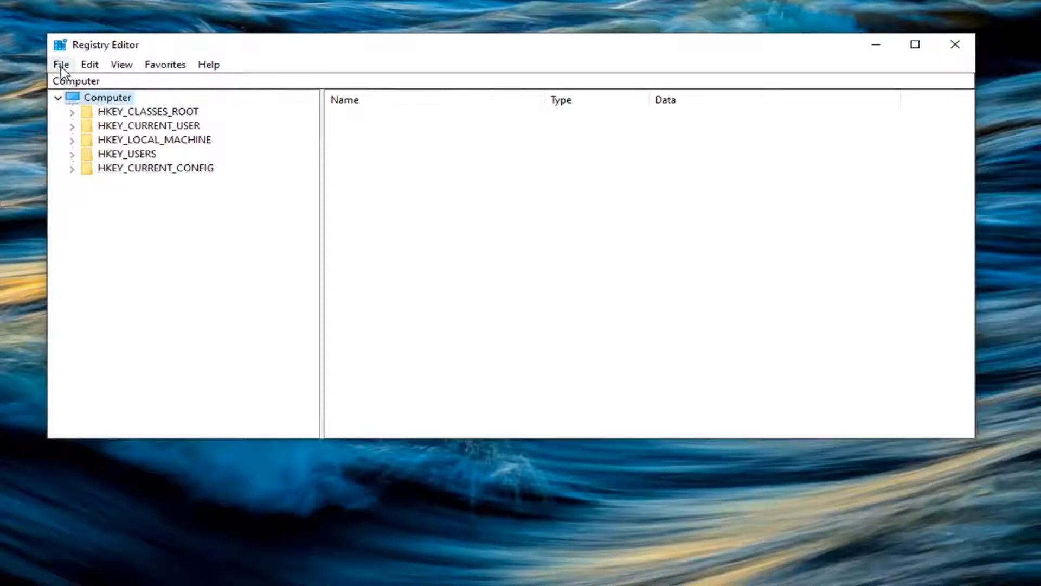
Open the registry Export dialog, browse to This PC, then cancel the export.
click(60, 64)
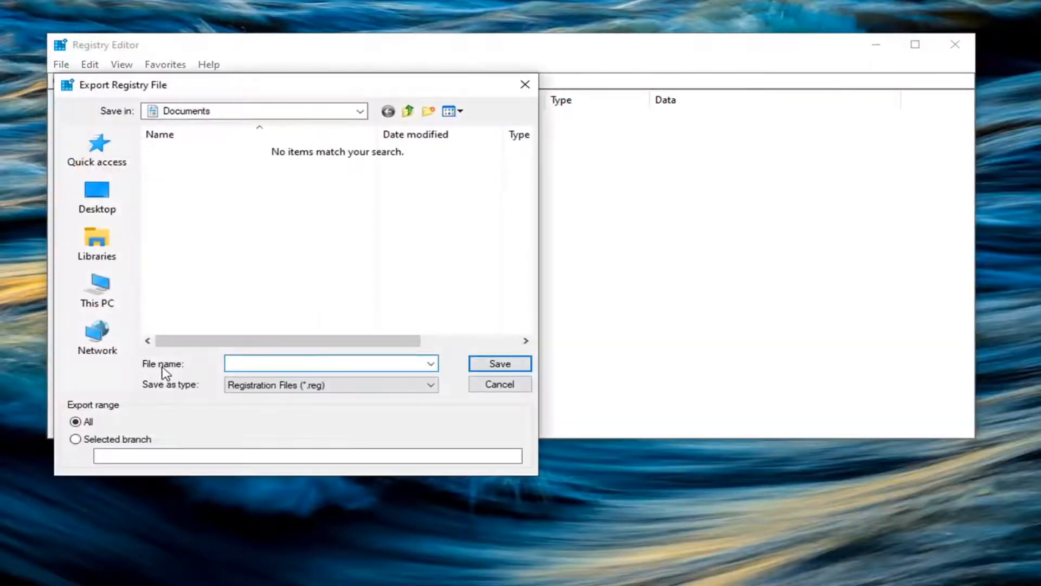
click(330, 364)
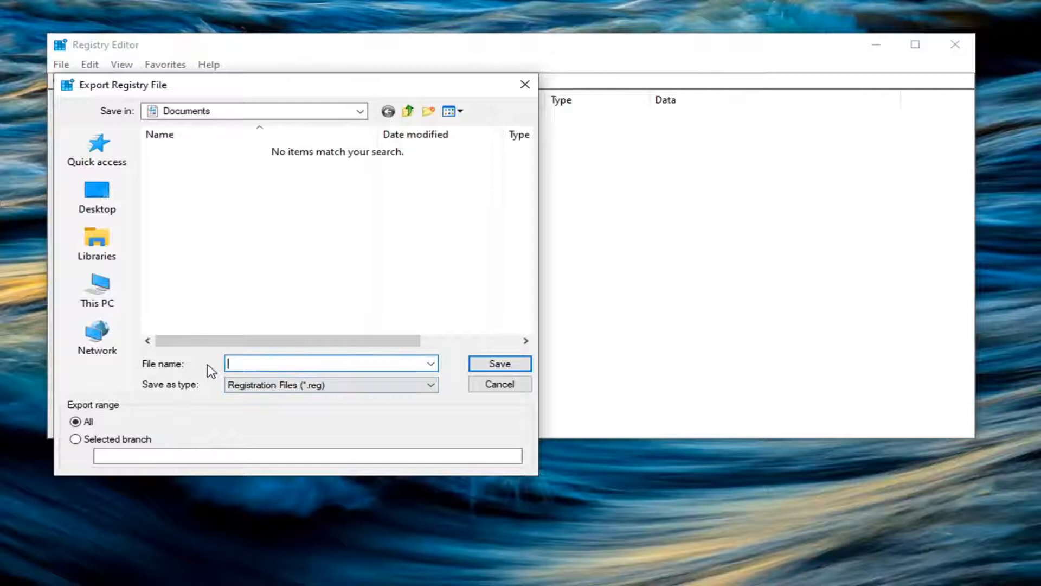
mouse_move(80, 425)
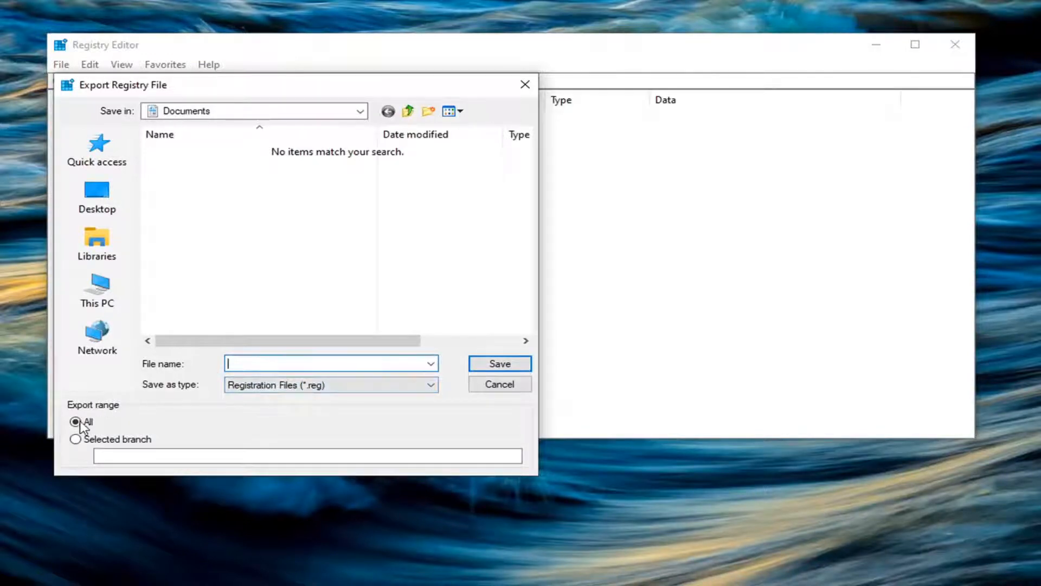
click(96, 290)
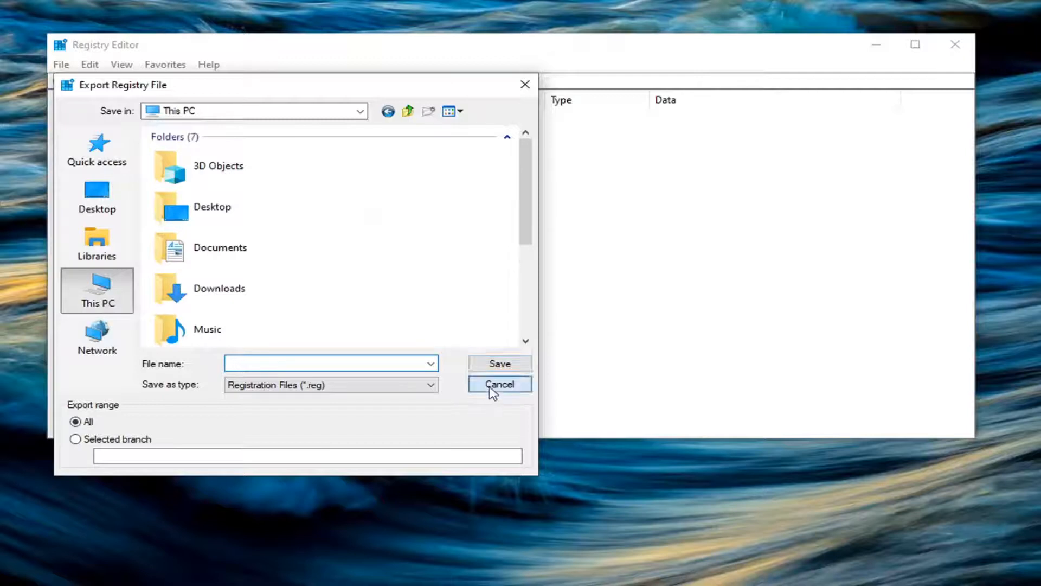
click(499, 384)
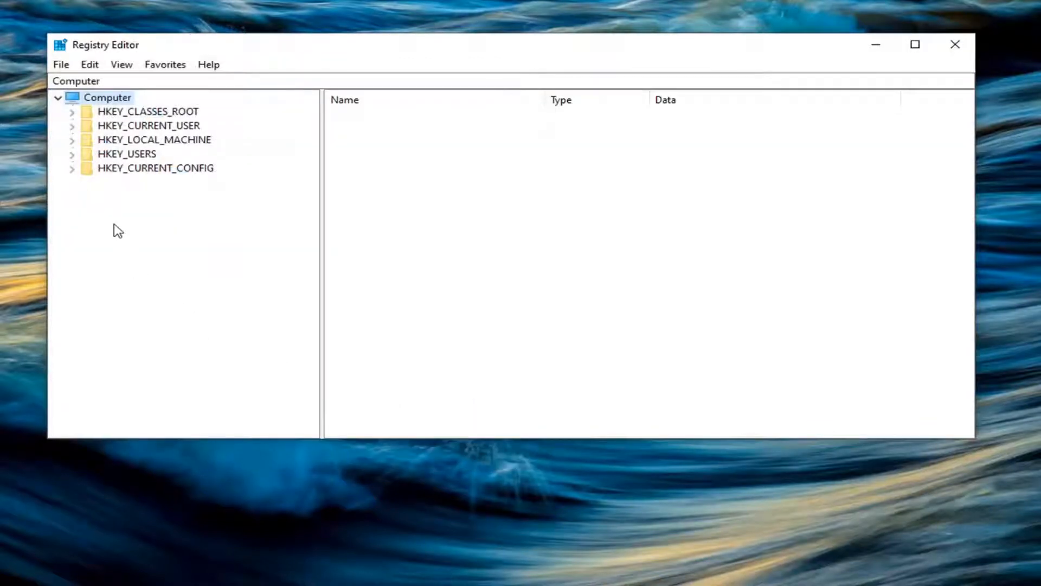
Open the Import registry file dialog, browse the Desktop folder and view other file types.
click(60, 65)
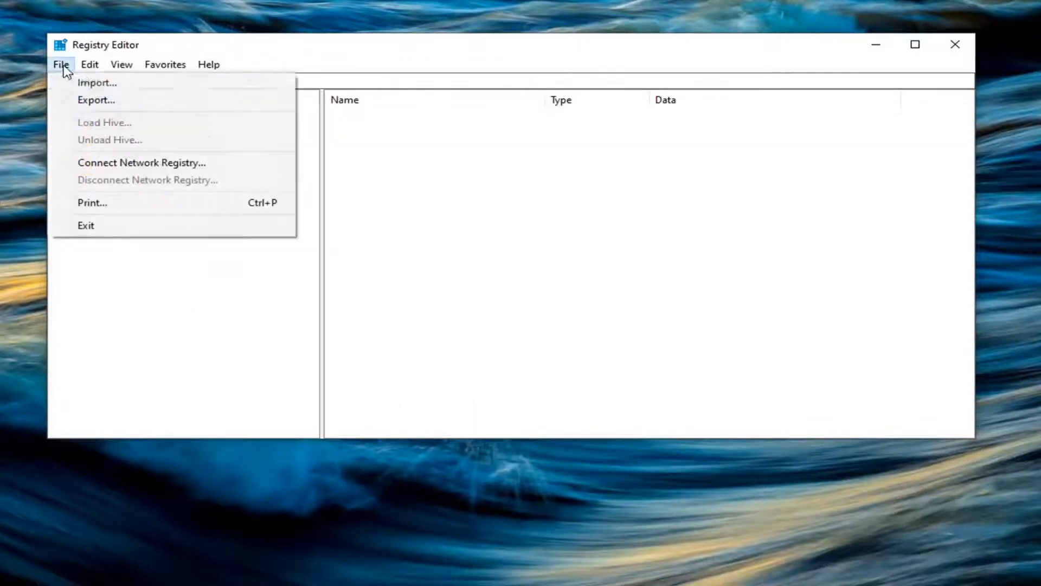
click(97, 83)
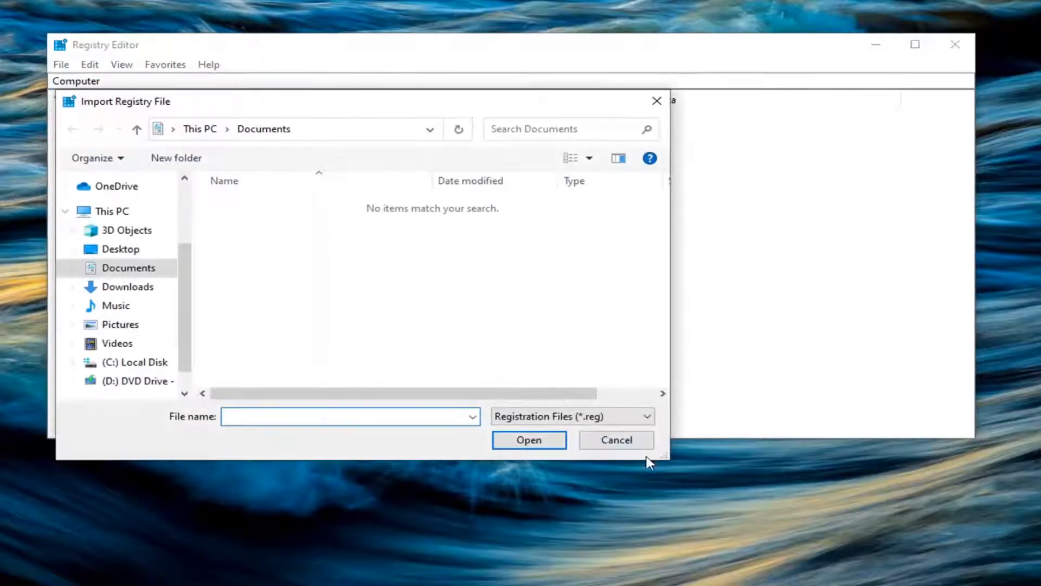
click(121, 248)
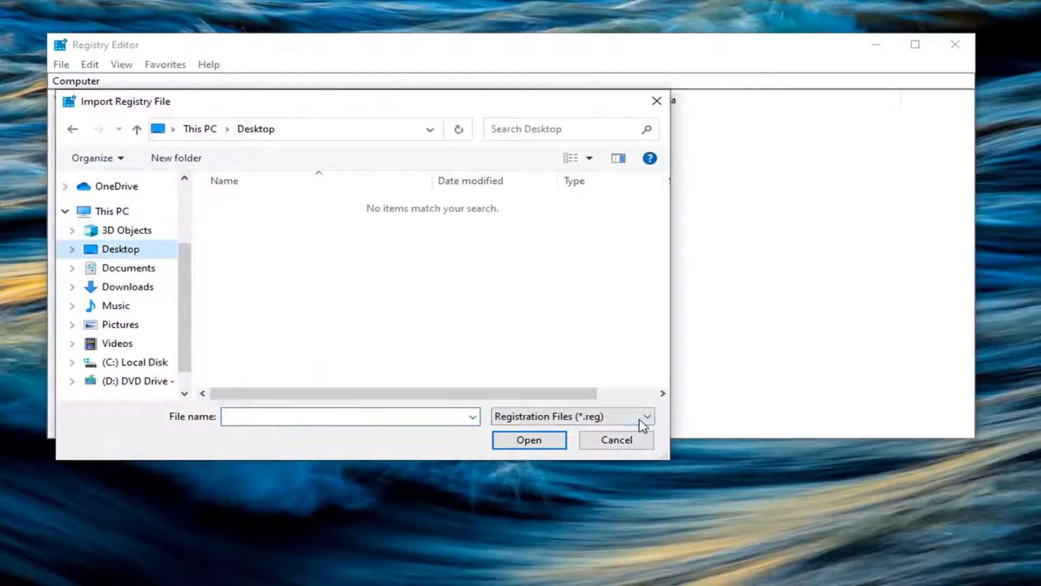
click(615, 440)
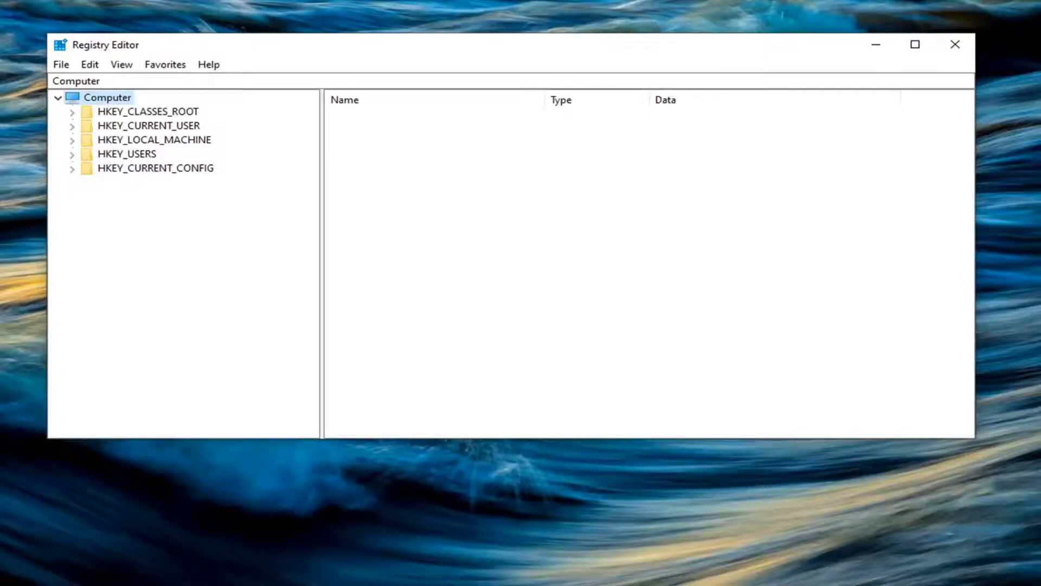
mouse_move(136, 181)
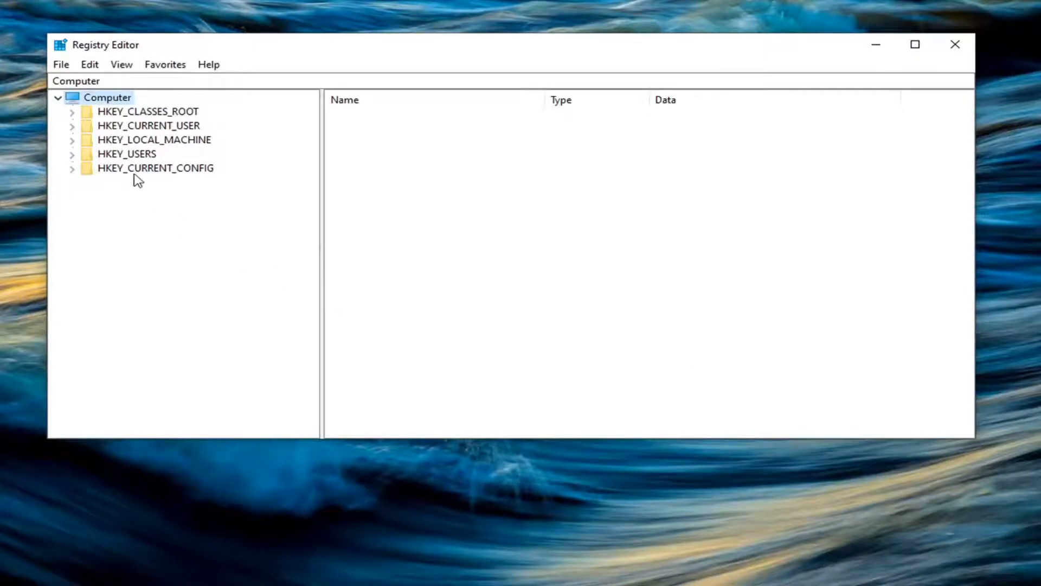
mouse_move(191, 147)
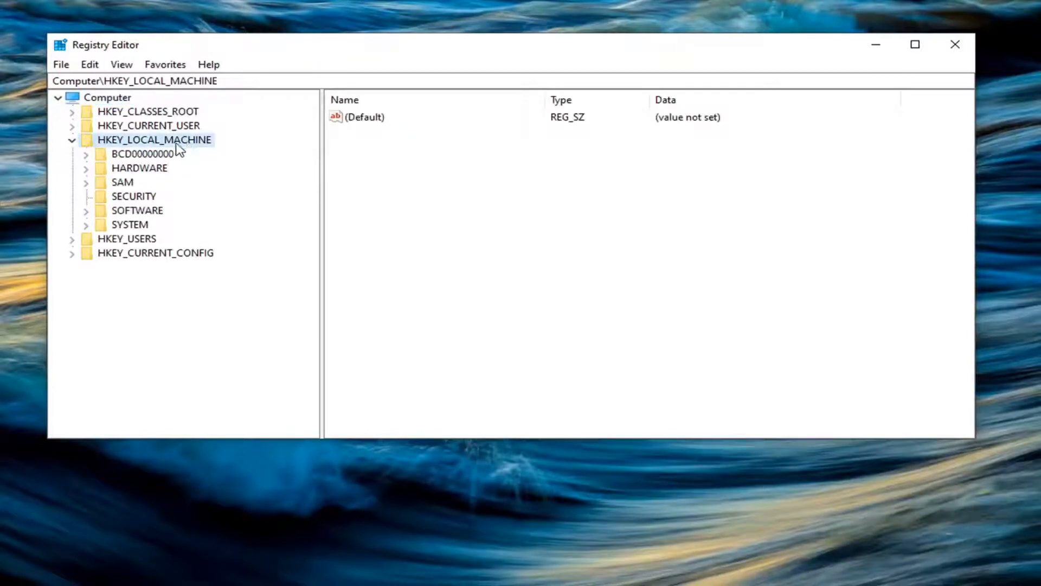
mouse_move(147, 217)
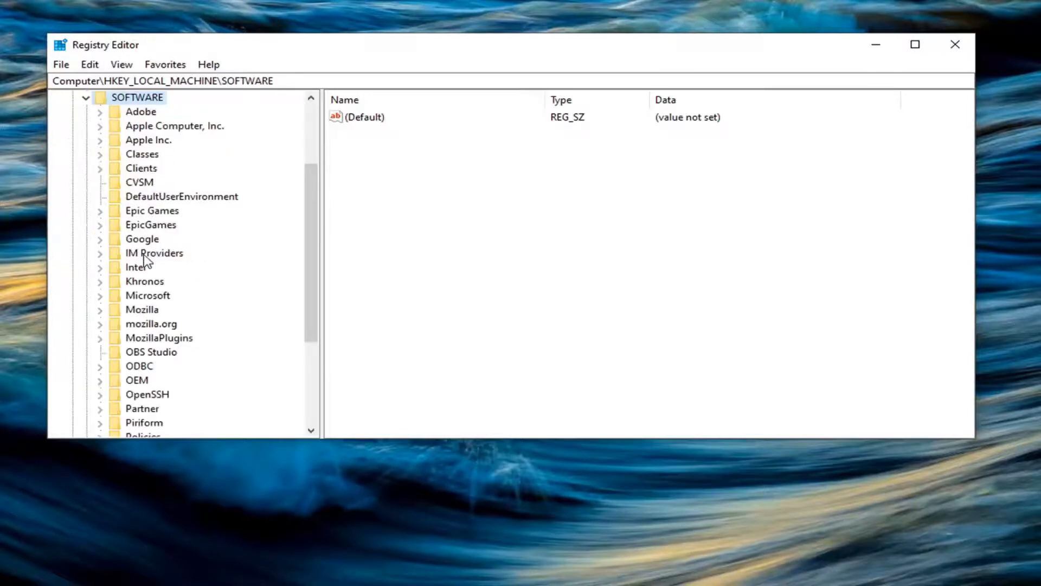
Expand SOFTWARE > Policies > Mozilla > Firefox and select the Certificates key.
click(142, 352)
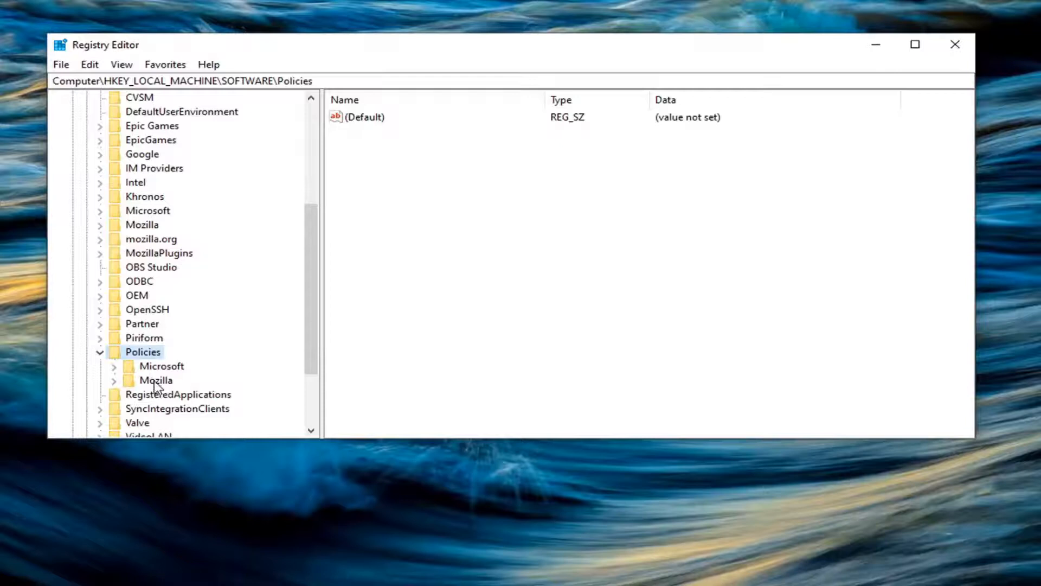
click(156, 380)
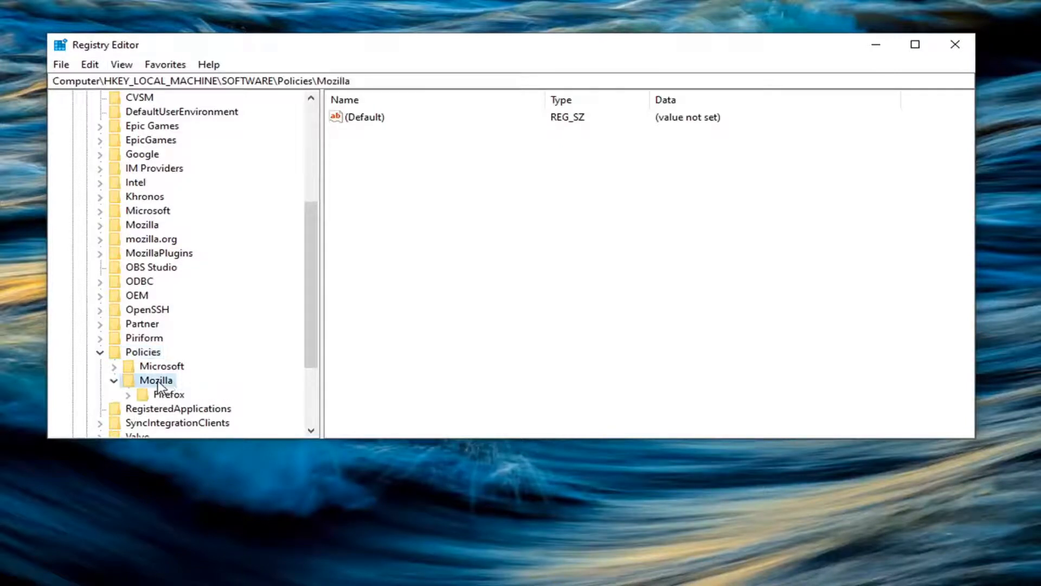
click(168, 394)
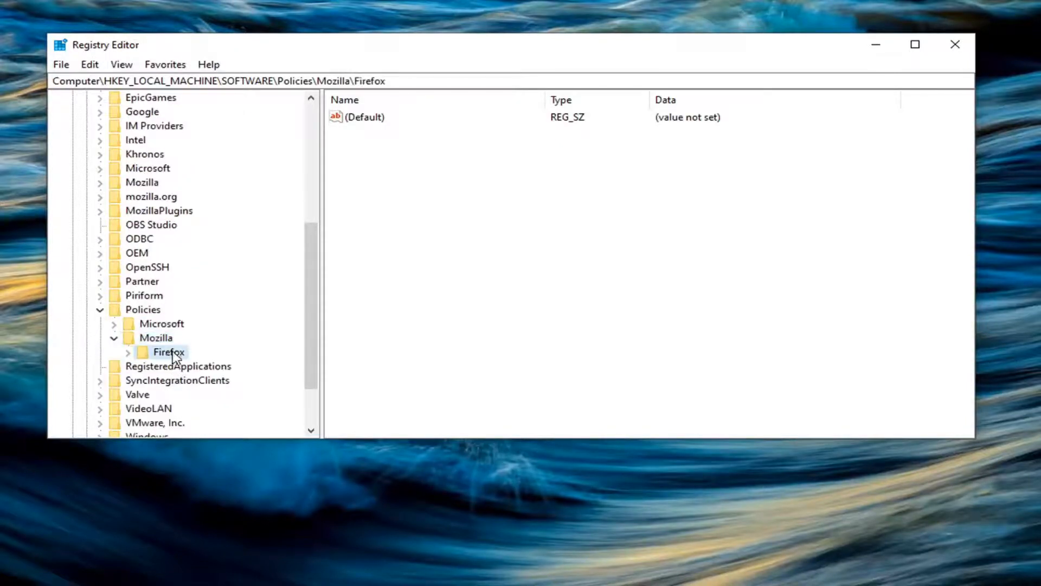
click(128, 351)
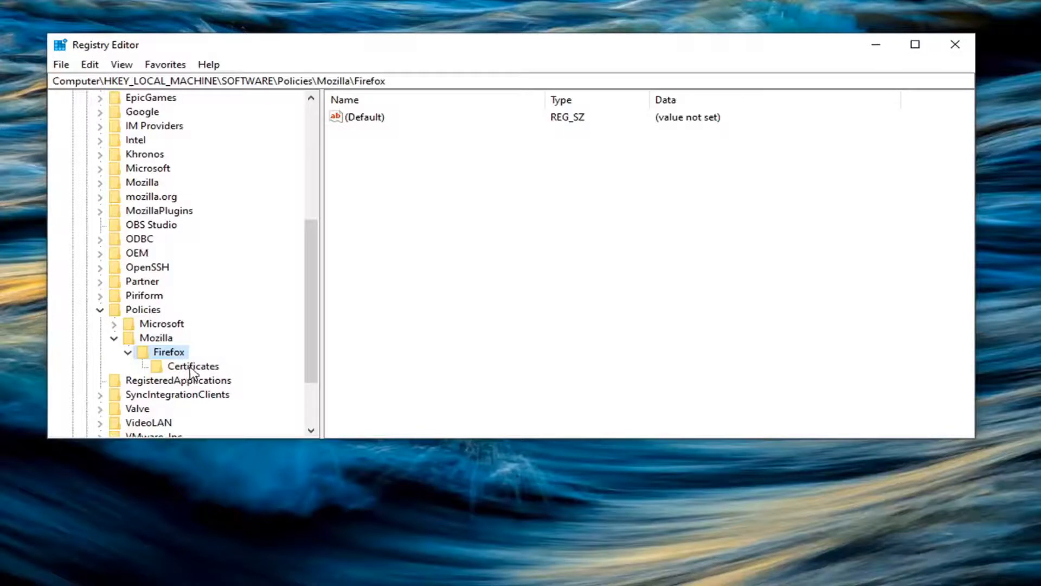
click(192, 366)
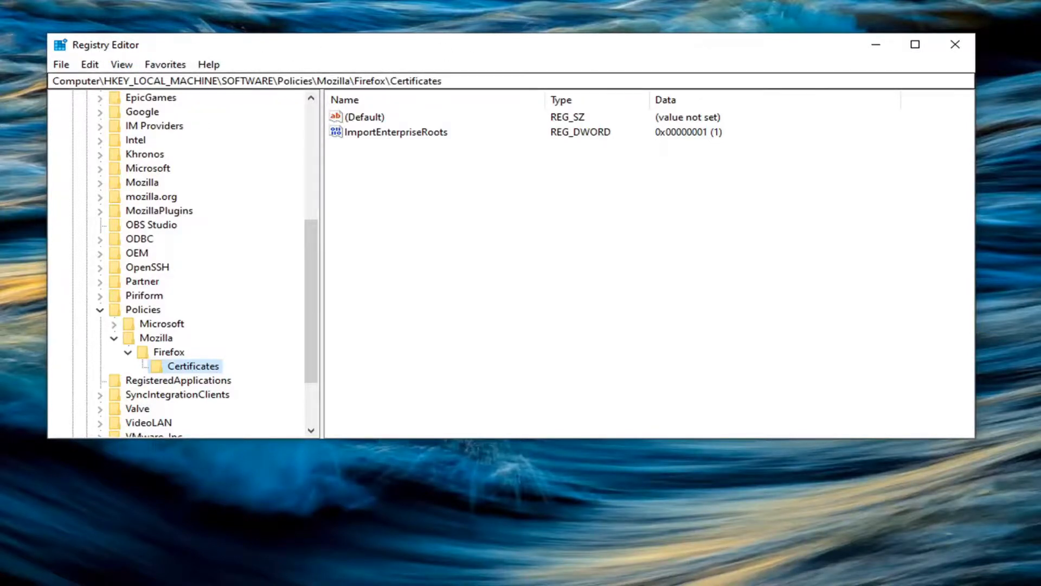
mouse_move(409, 107)
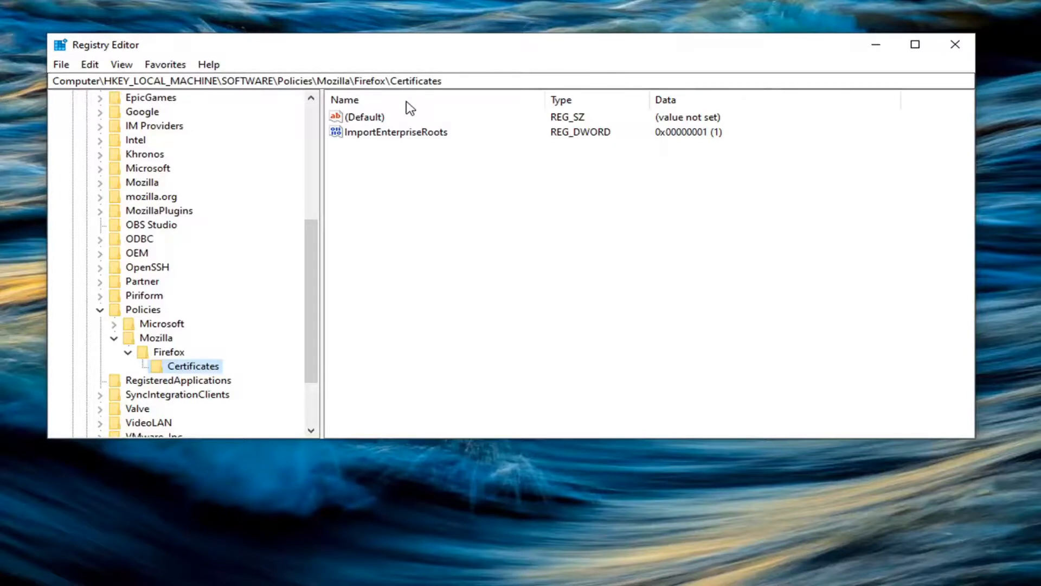
mouse_move(377, 193)
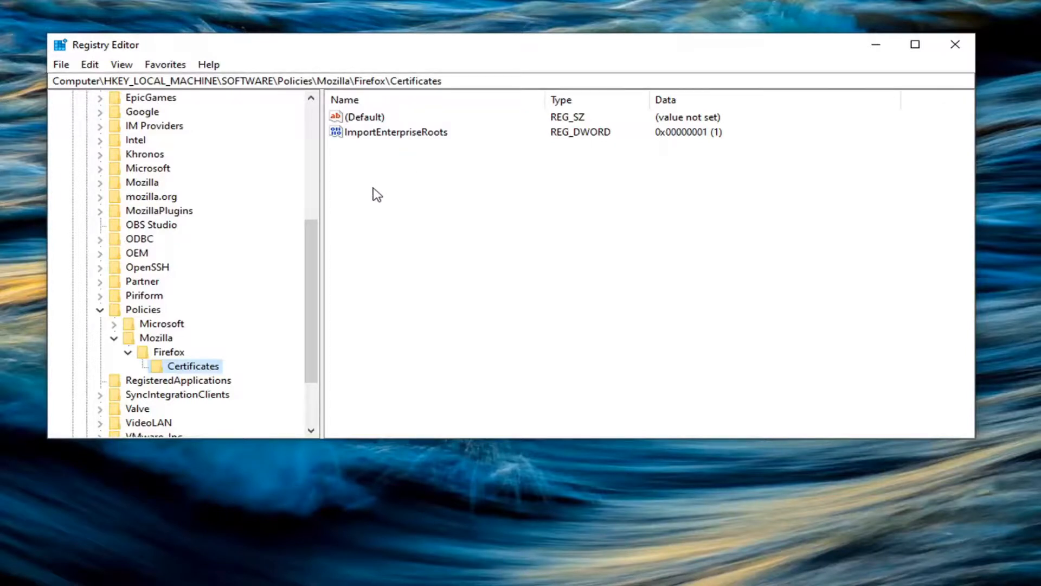
mouse_move(536, 161)
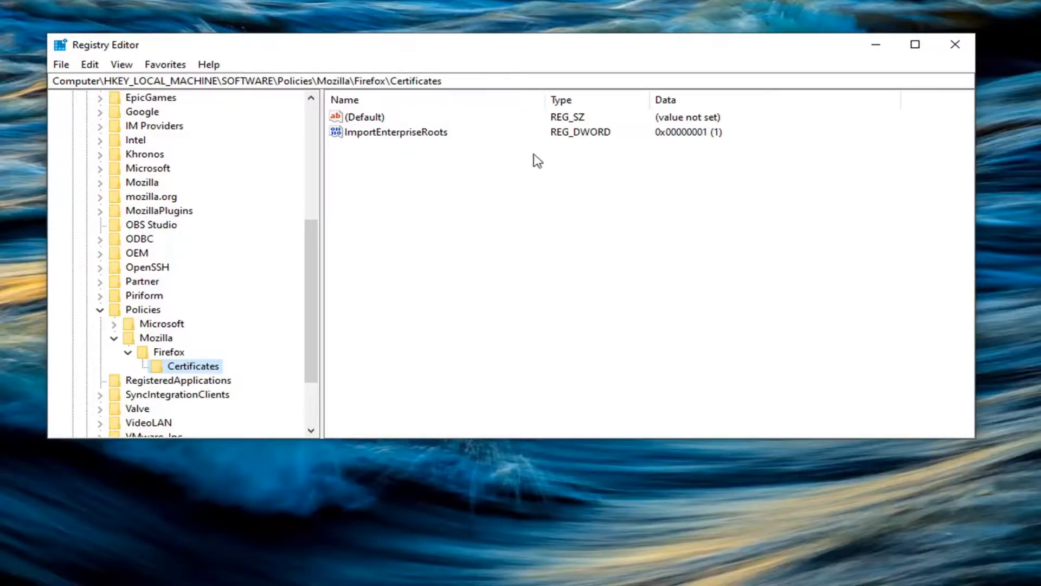
Select the ImportEnterpriseRoots value and confirm its permanent deletion.
click(395, 131)
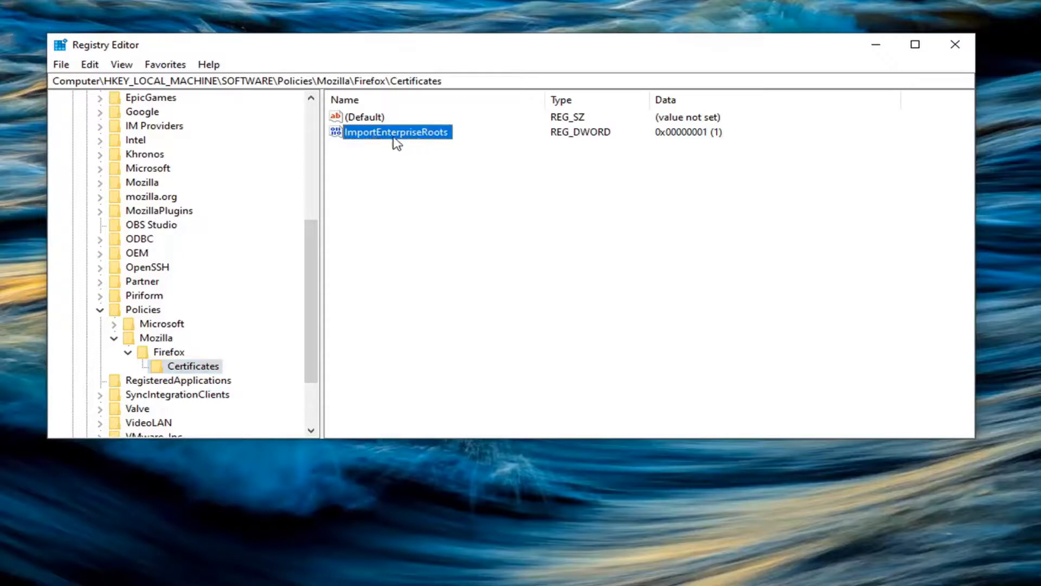
mouse_move(406, 138)
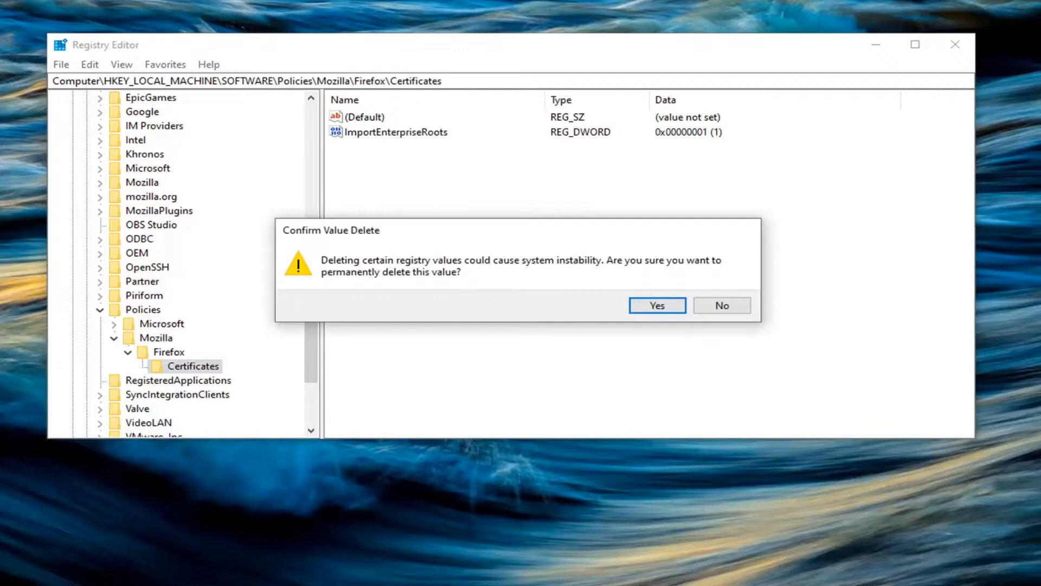
click(656, 305)
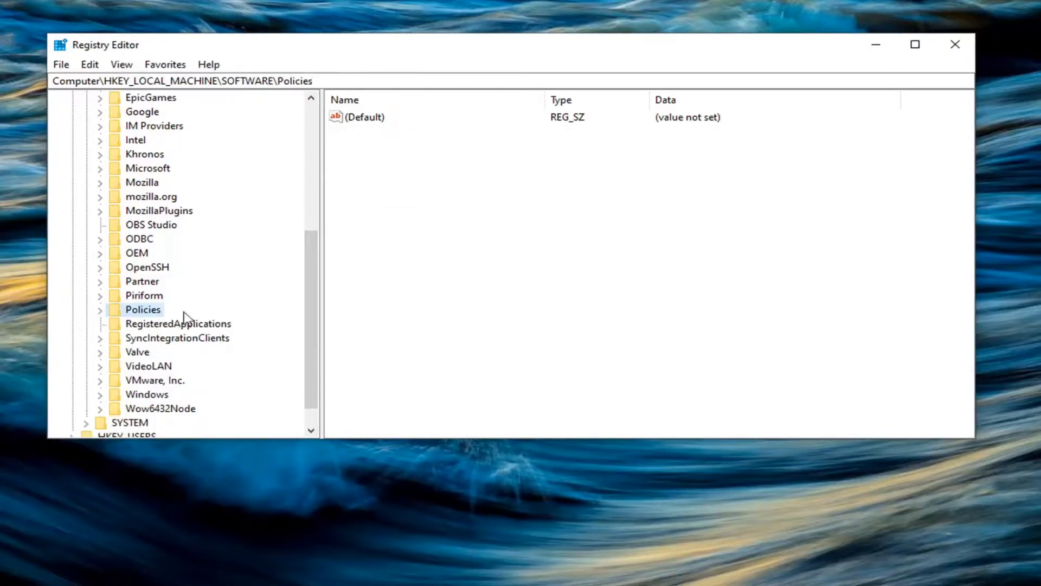
Close the Registry Editor window to return to the desktop.
click(86, 209)
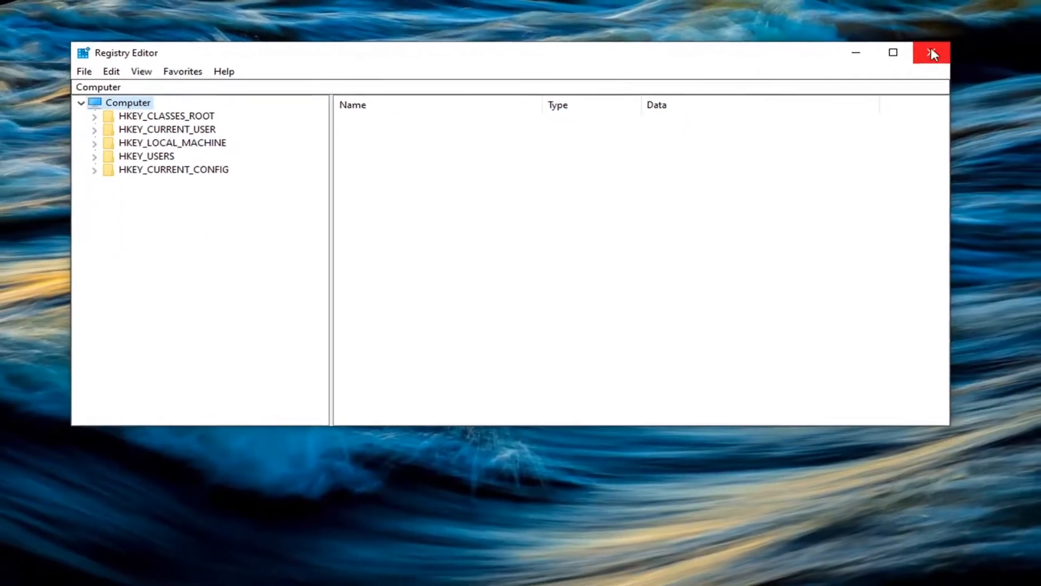
click(931, 52)
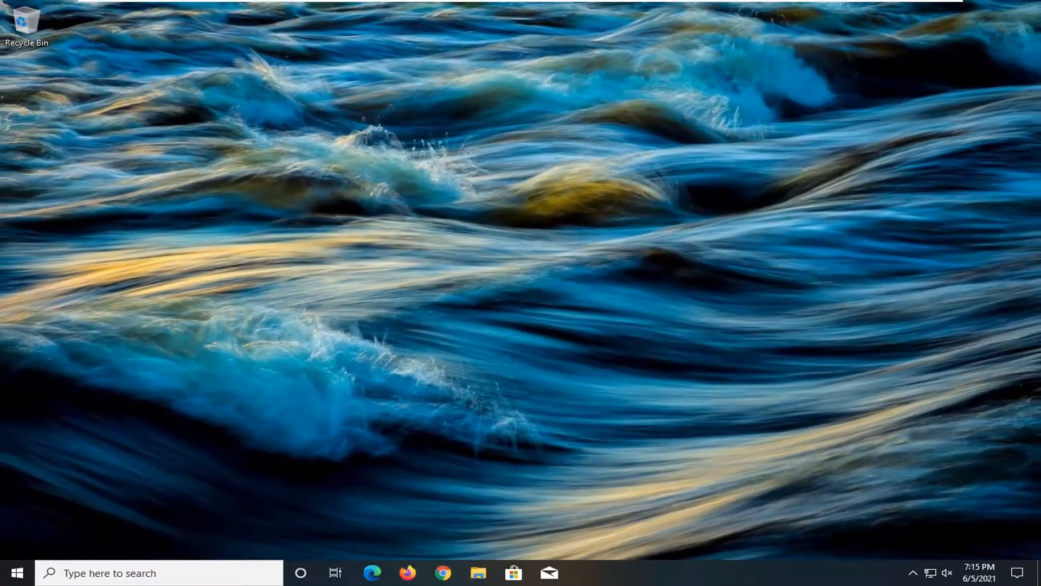